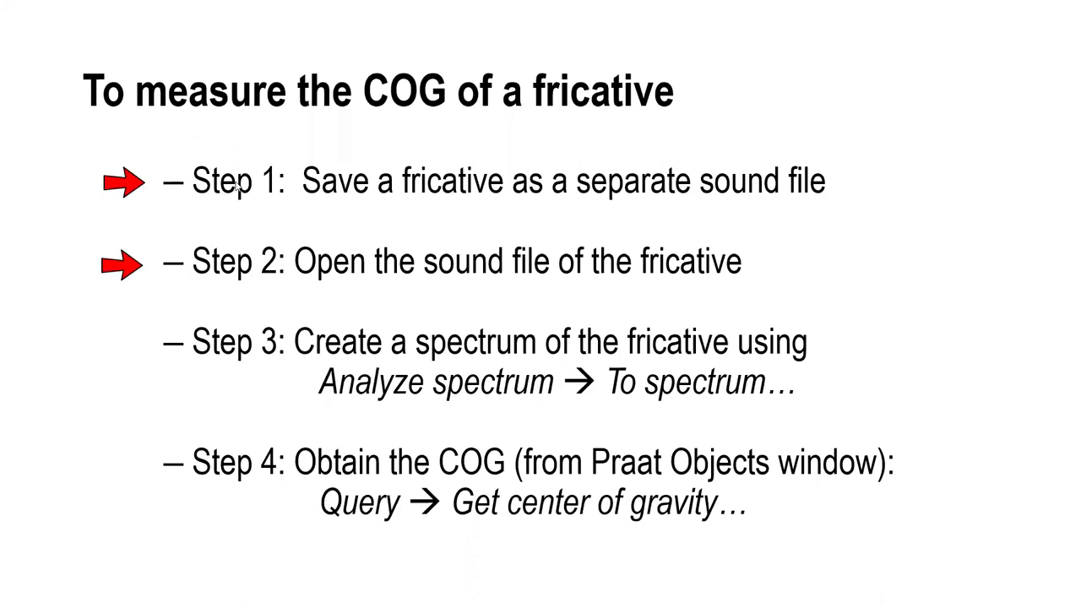
pyautogui.moveTo(212, 270)
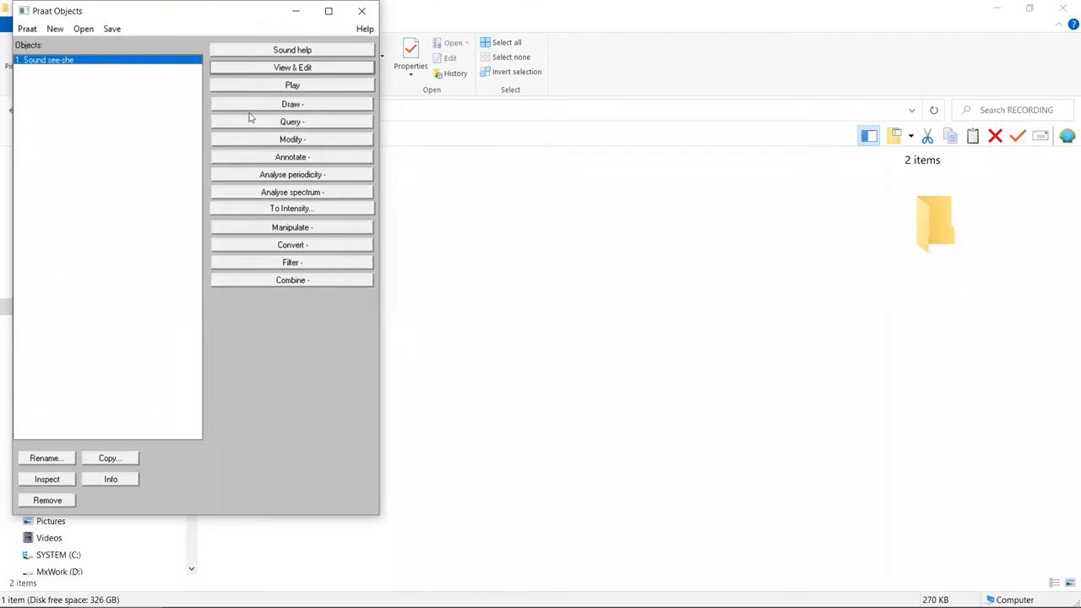
# Create a Spectrum object from the whole see-she sound with default settings.
pyautogui.click(291, 193)
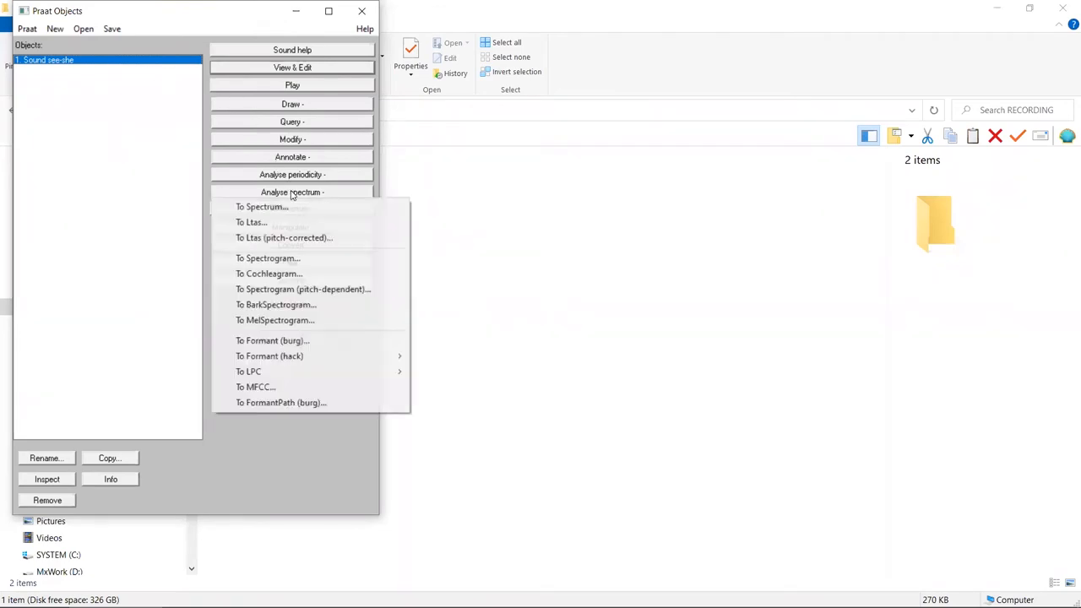
pyautogui.click(262, 206)
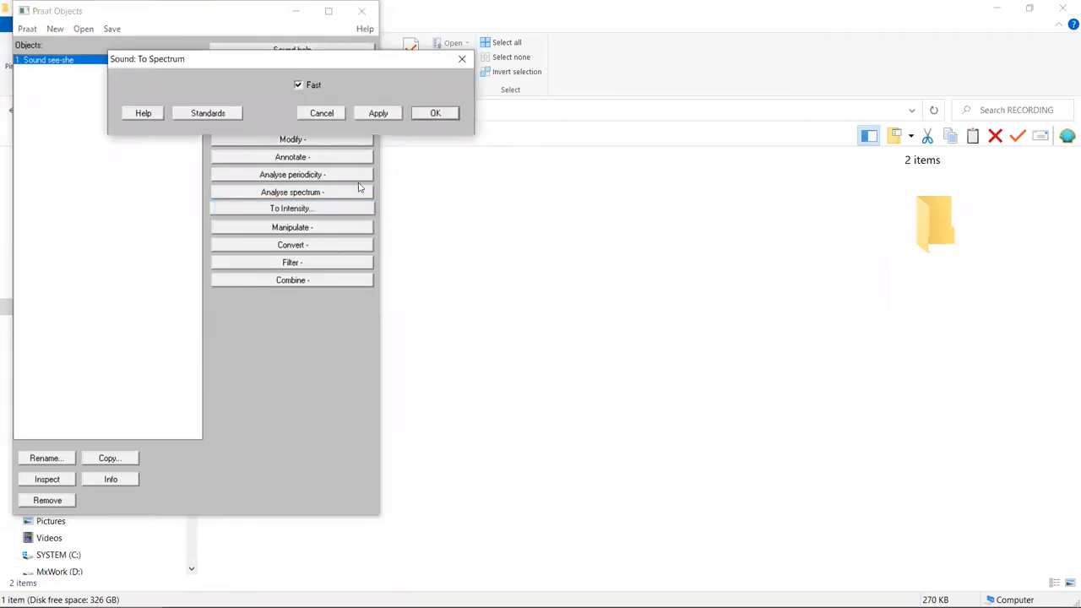
pyautogui.click(435, 112)
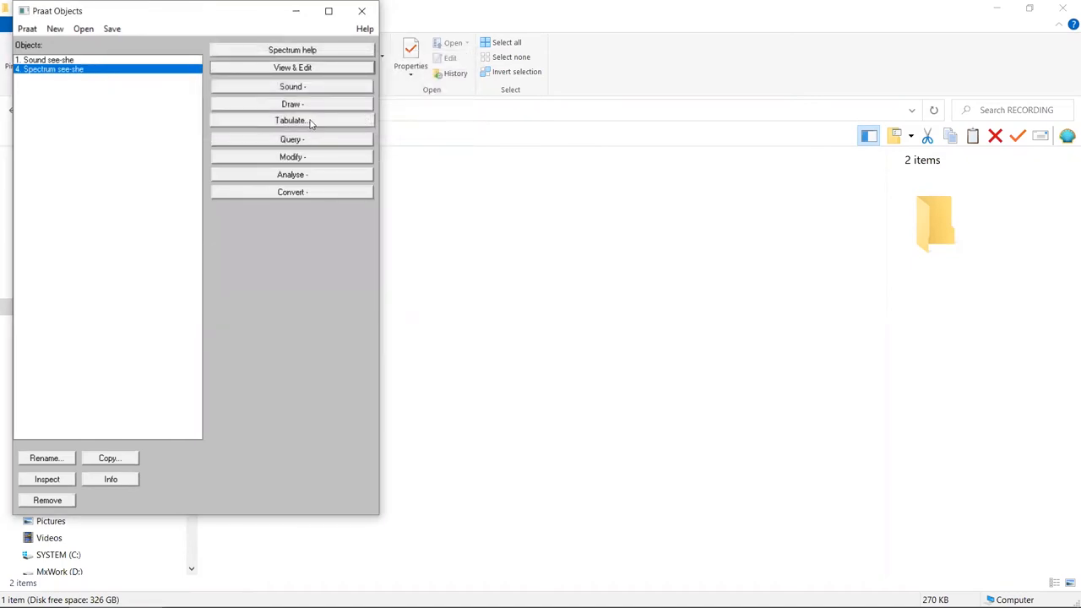
# Query the spectrum's centre of gravity (about 3797 Hz), then reselect the see-she sound.
pyautogui.click(290, 139)
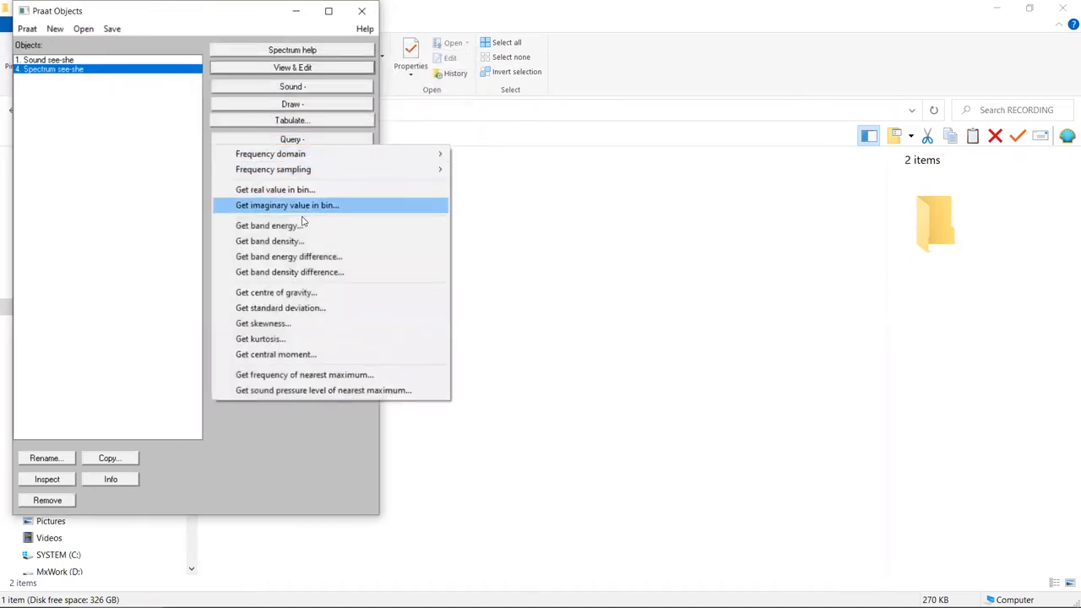
pyautogui.moveTo(300, 292)
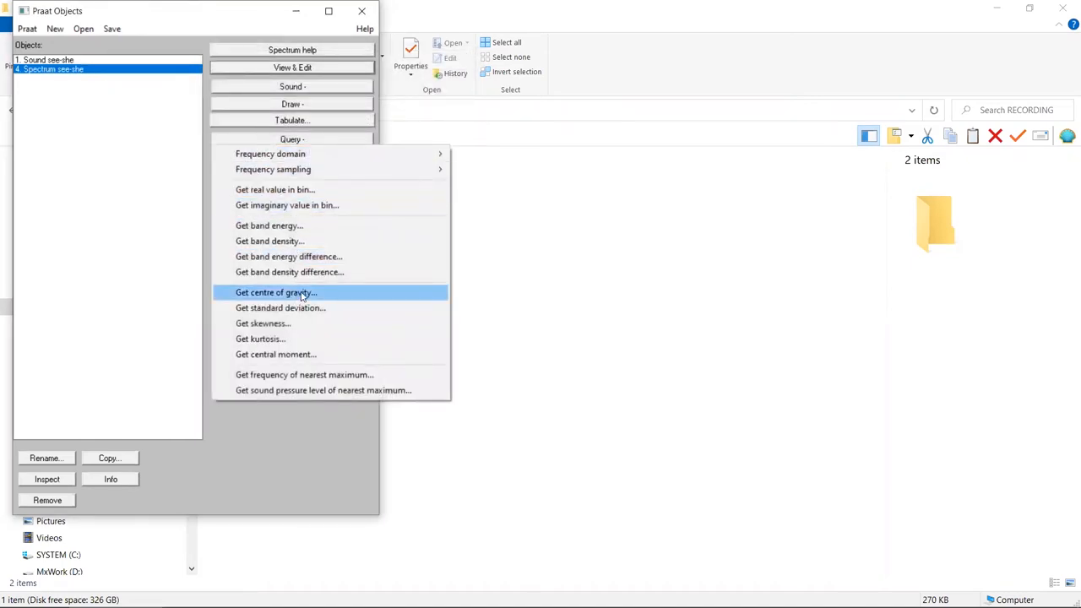
pyautogui.click(276, 292)
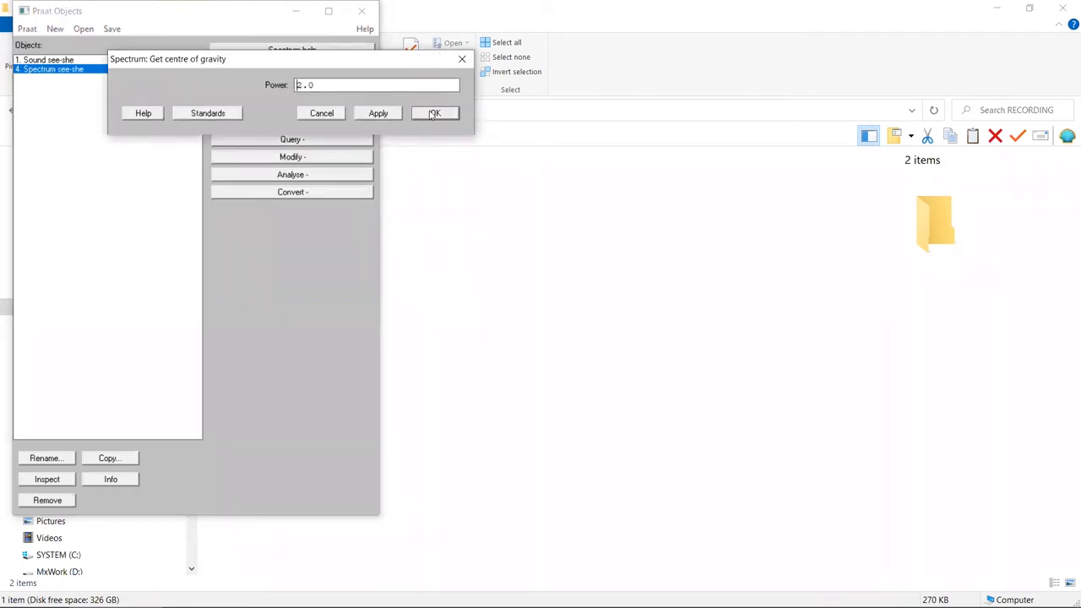
pyautogui.click(434, 111)
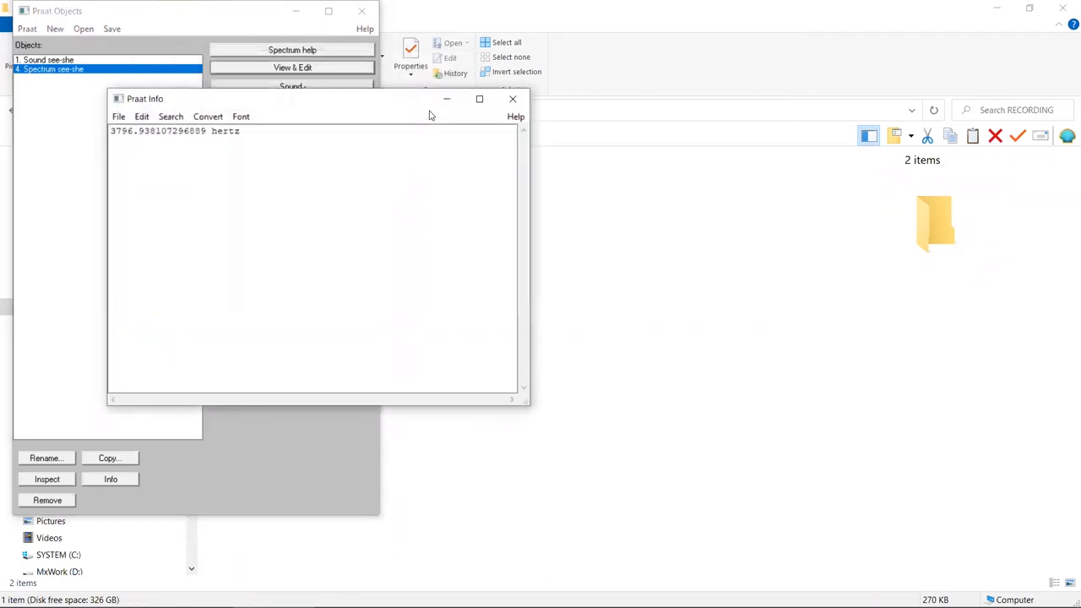
pyautogui.click(49, 59)
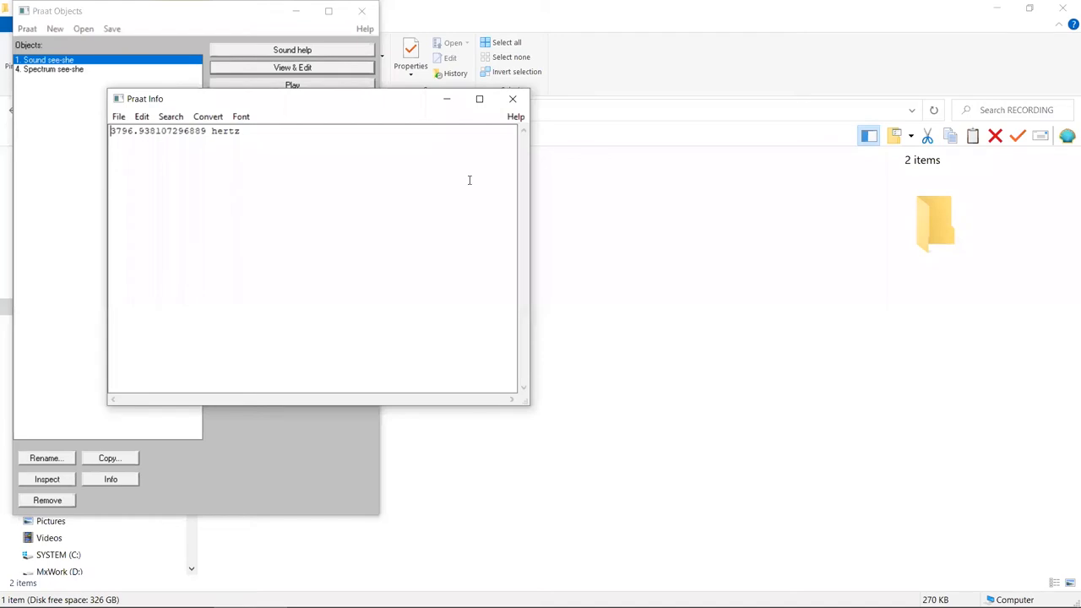
# View the see-she sound's waveform and spectrogram in the editor window.
pyautogui.click(292, 68)
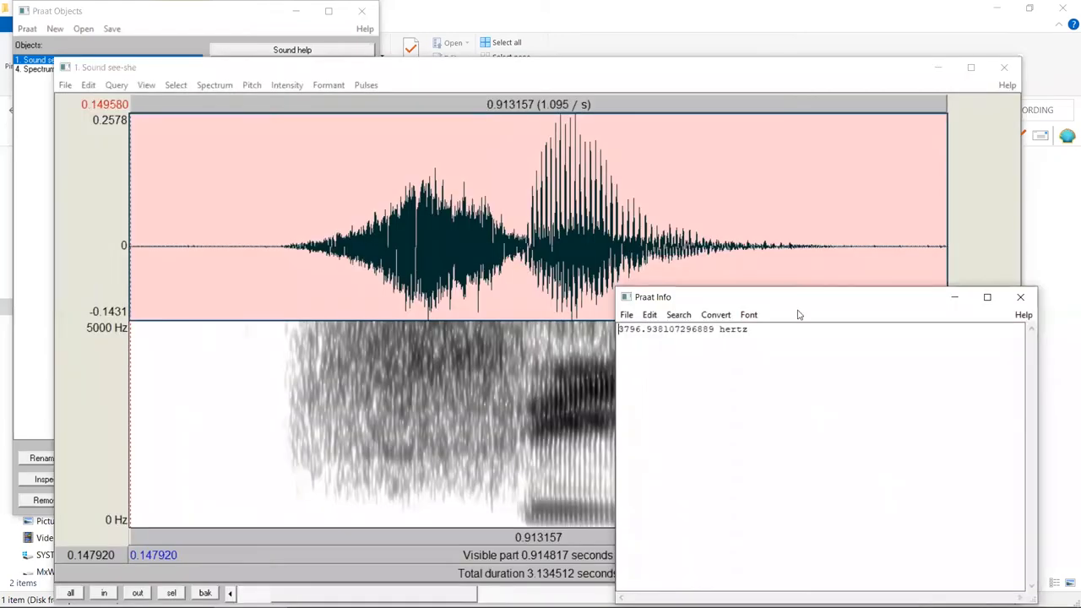
pyautogui.moveTo(256, 270)
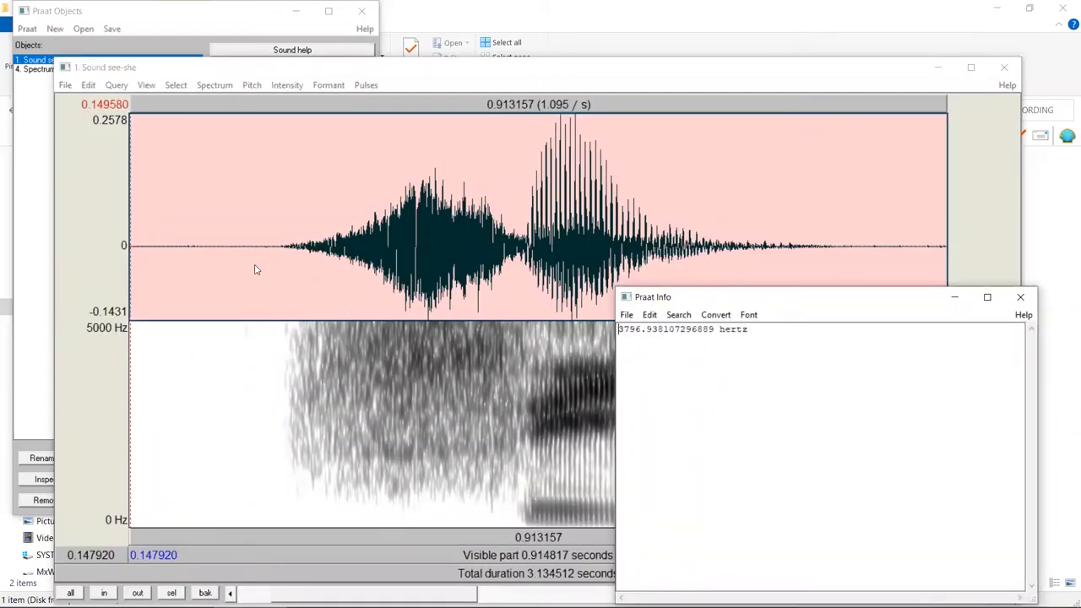
pyautogui.moveTo(790, 256)
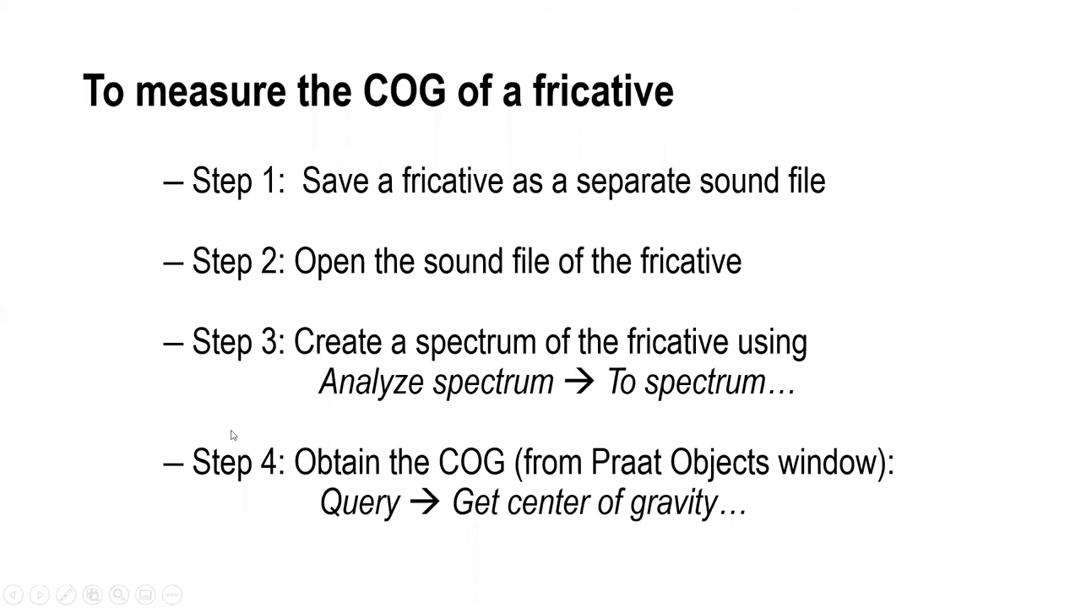
pyautogui.moveTo(571, 361)
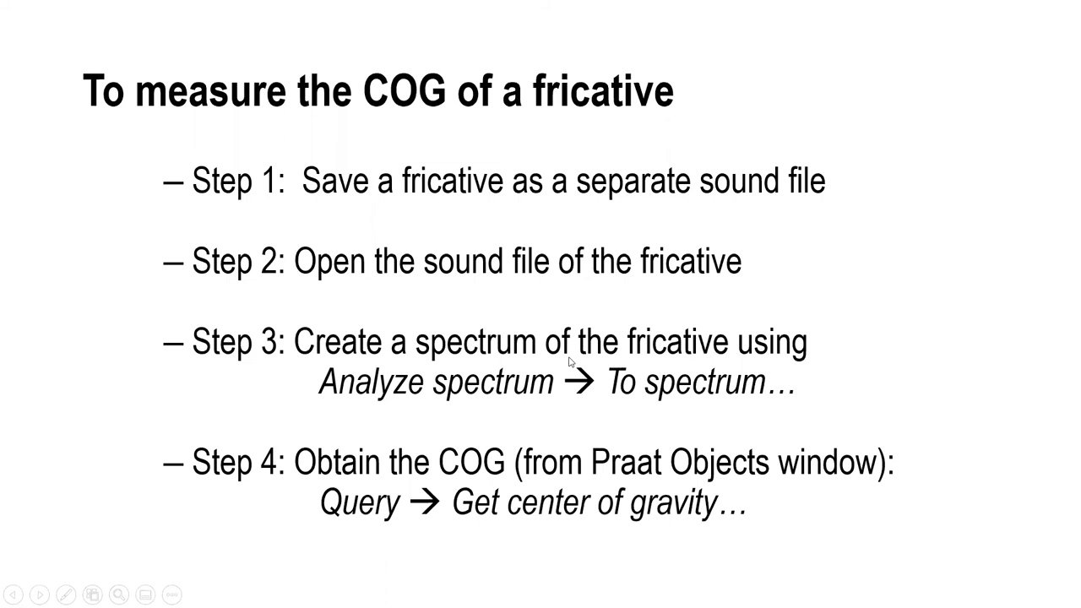
pyautogui.moveTo(432, 464)
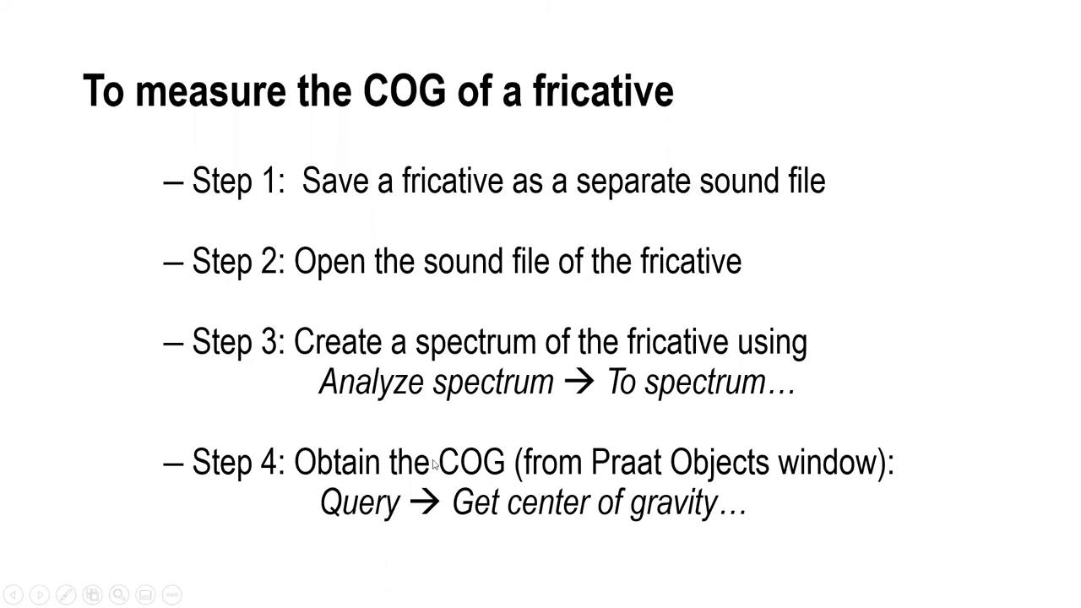
pyautogui.moveTo(440, 463)
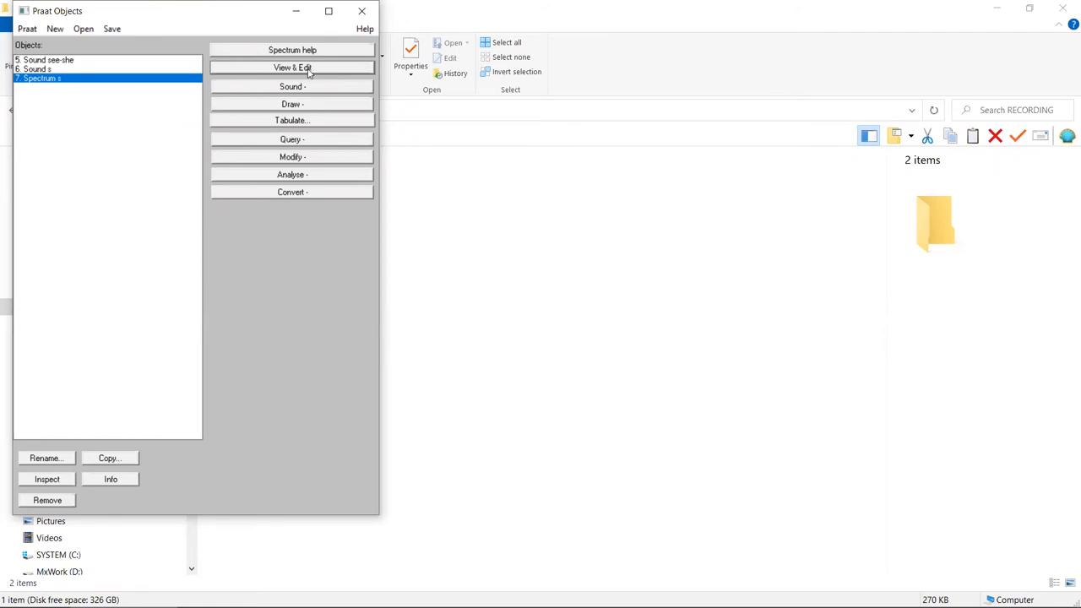
# View Spectrum s in its own editor and inspect its Query menu.
pyautogui.click(292, 67)
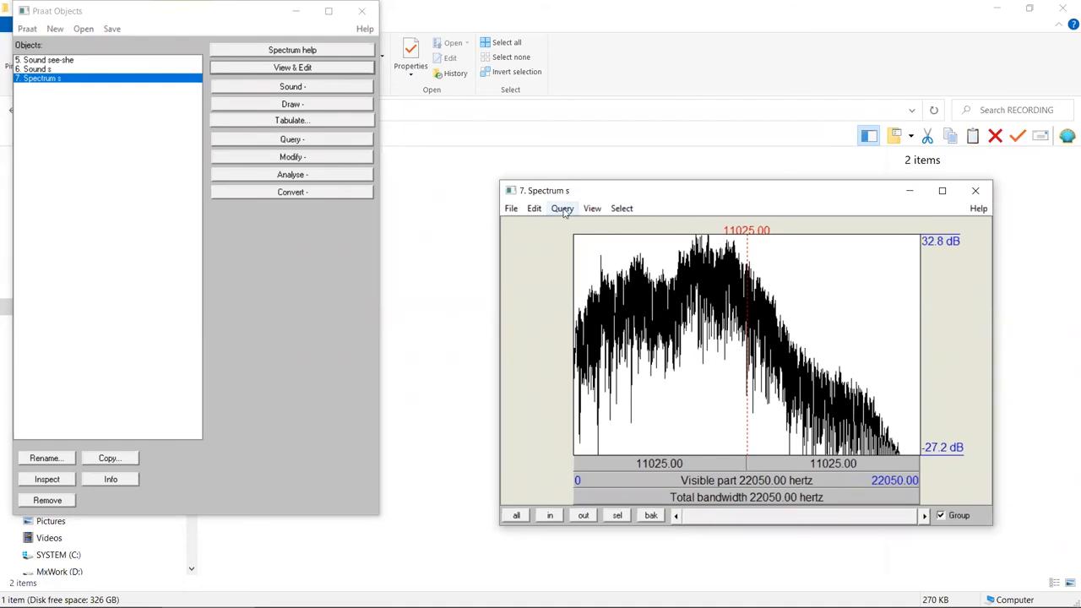
pyautogui.click(562, 210)
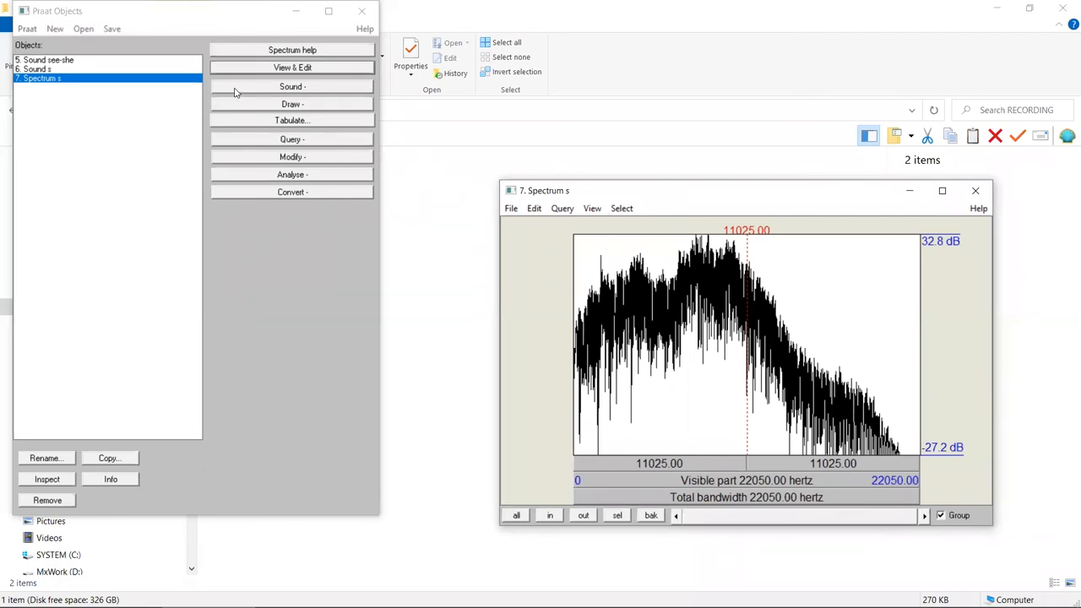
pyautogui.moveTo(270, 121)
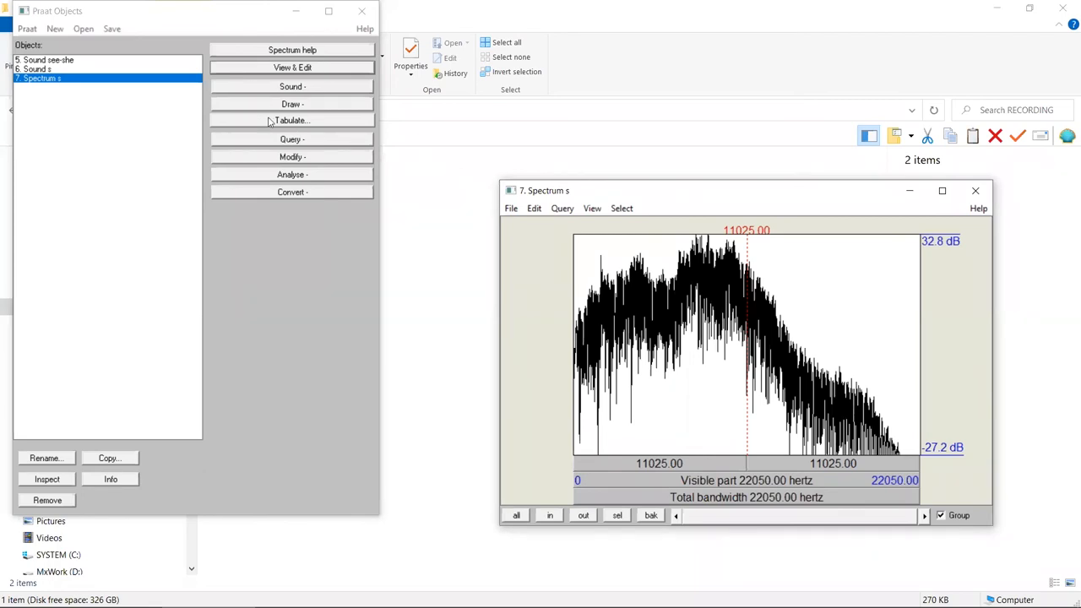
# Get Spectrum s's centre of gravity with power 2.0, about 5964 Hz, in the Info window.
pyautogui.click(291, 138)
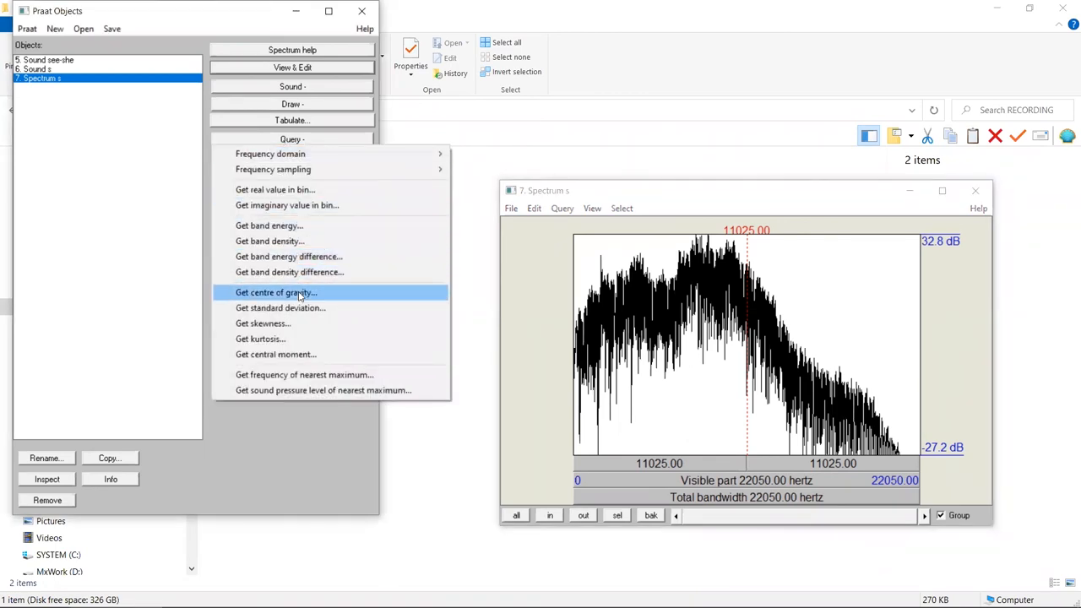
pyautogui.click(276, 293)
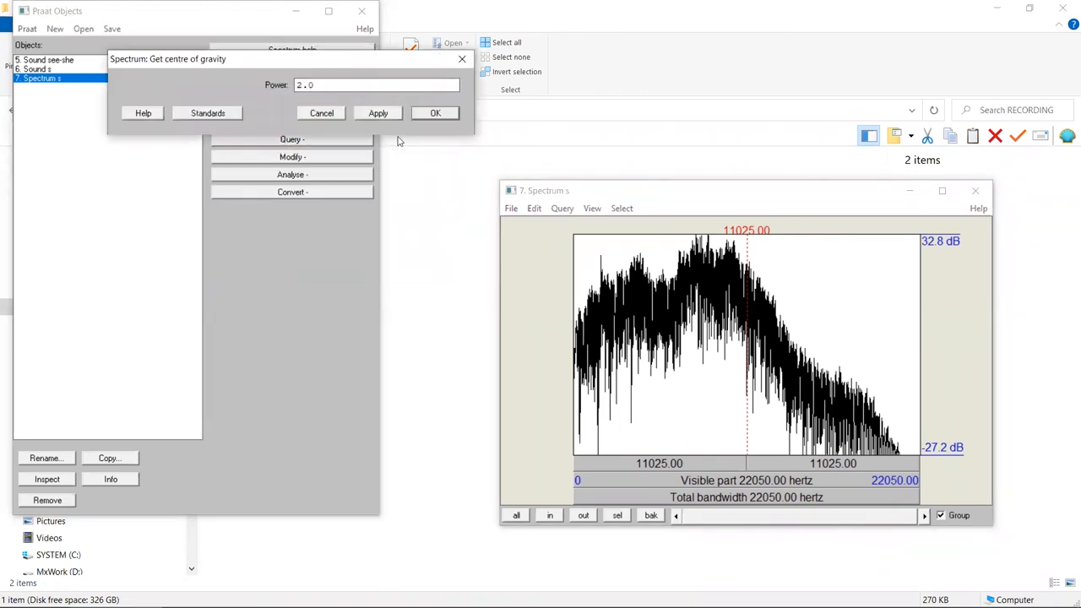
pyautogui.click(435, 111)
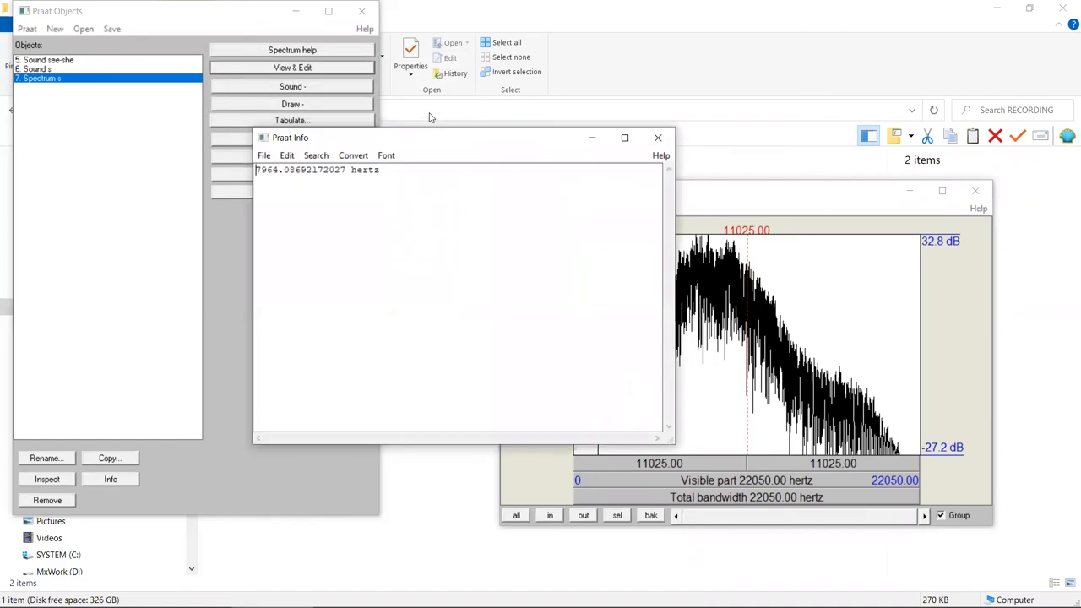